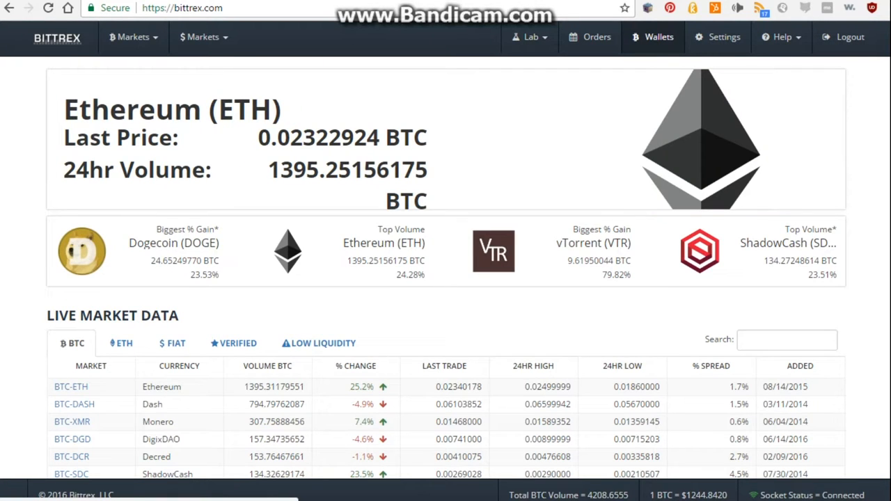
Open the Wallets page to view Account Balances (about 4.67 BTC estimated).
{"action": "left_click", "coordinate": [658, 37]}
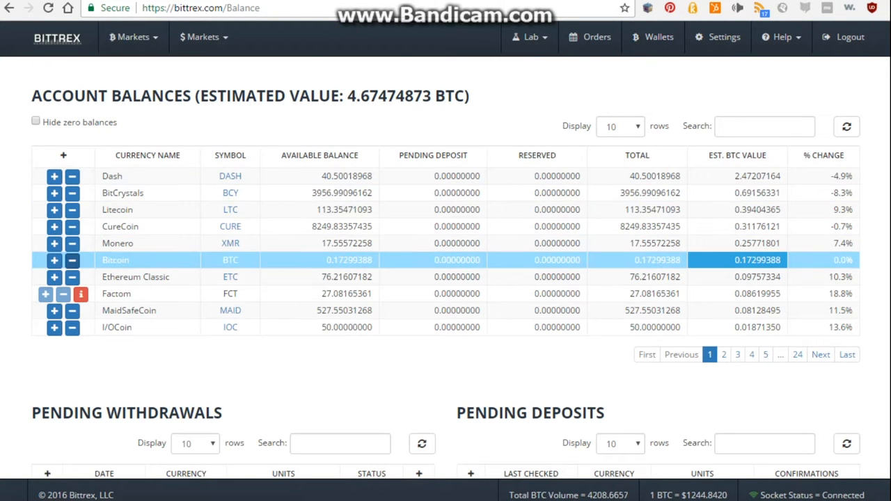
Generate a new Bitcoin deposit address for the Bittrex account.
{"action": "left_click", "coordinate": [54, 259]}
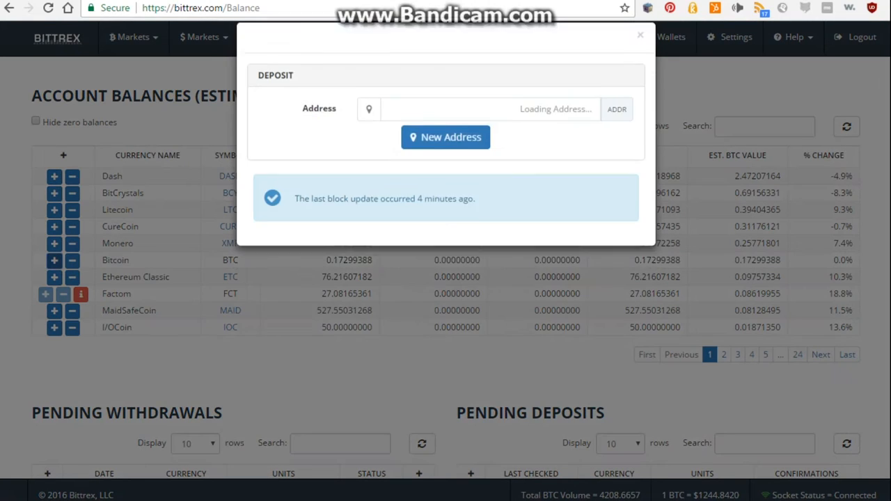
{"action": "left_click", "coordinate": [446, 137]}
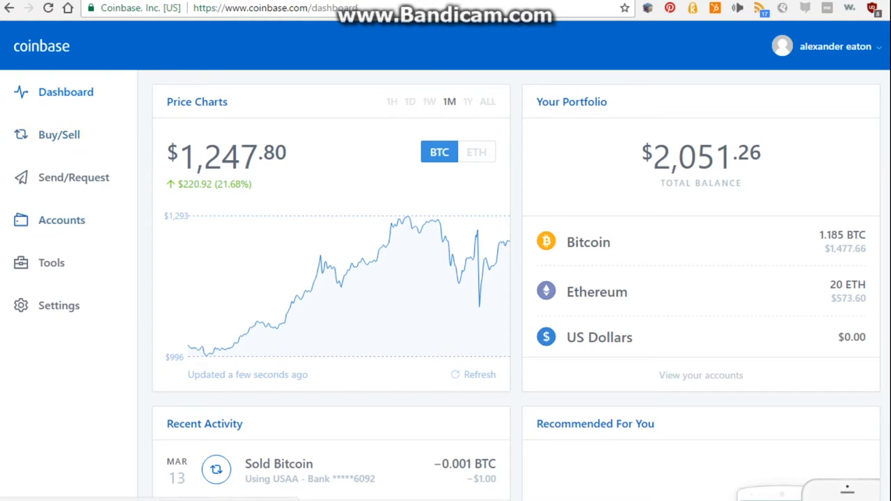
{"action": "left_click", "coordinate": [73, 177]}
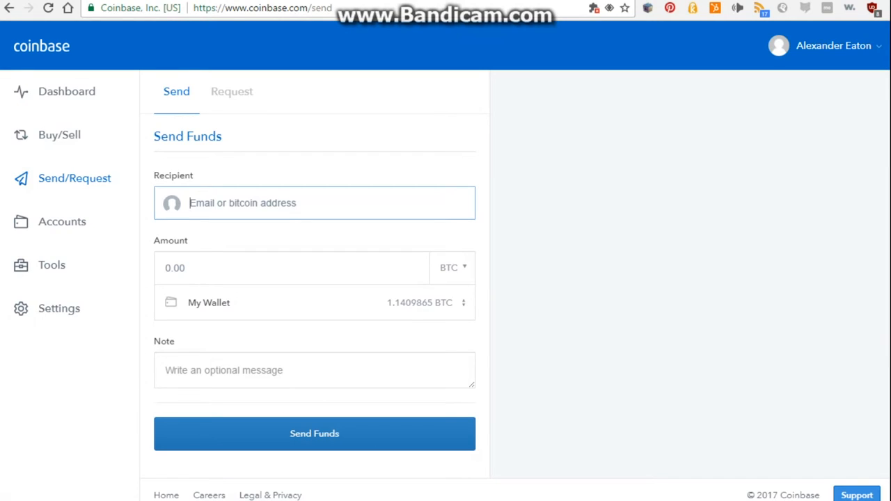
{"action": "type", "text": "13fqaREkS5PPJKjwSNQLJ1uYfBeGh3fEH1"}
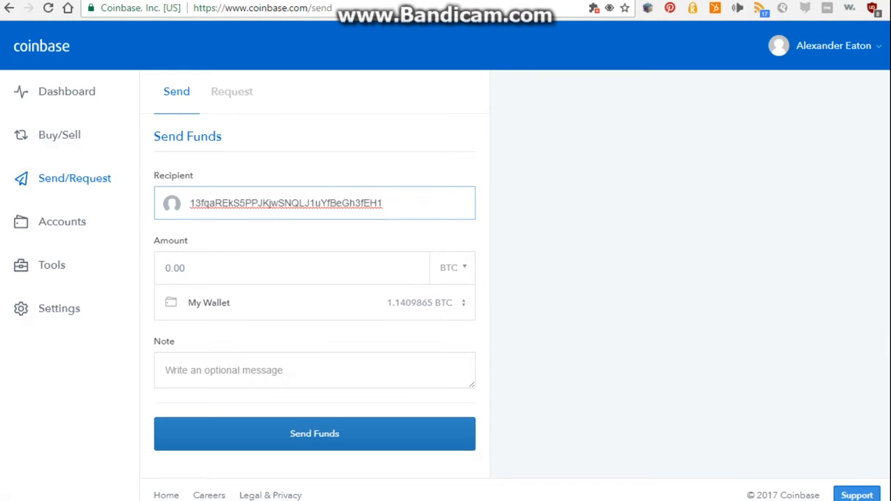
{"action": "type", "text": "1"}
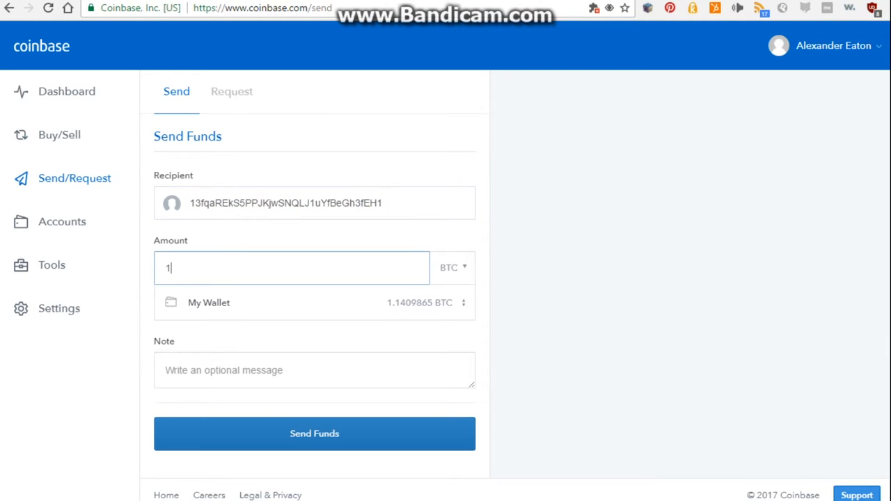
{"action": "type", "text": "23123"}
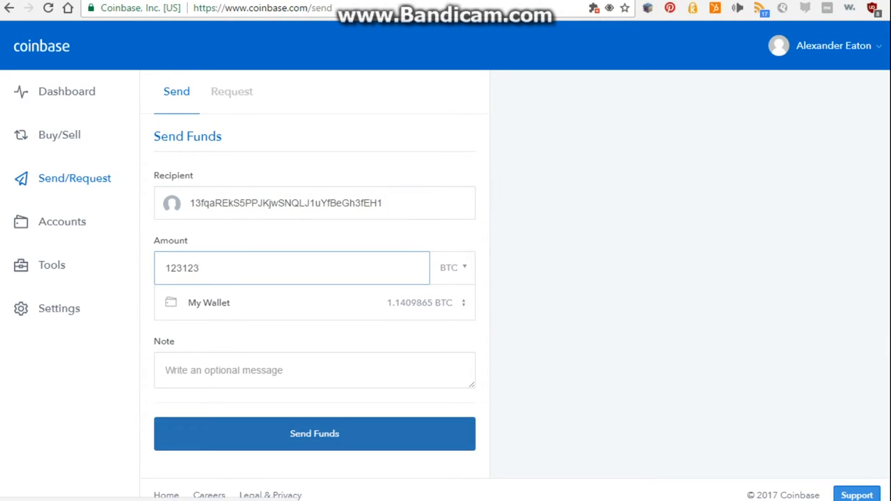
{"action": "left_click", "coordinate": [314, 433]}
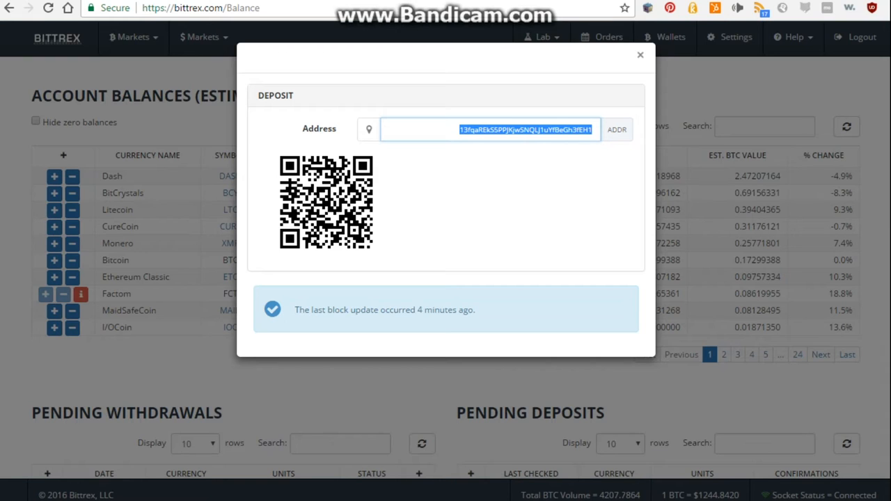
Close the deposit window, then search BTC markets for 'cure' and pick CURE.
{"action": "left_click", "coordinate": [639, 54]}
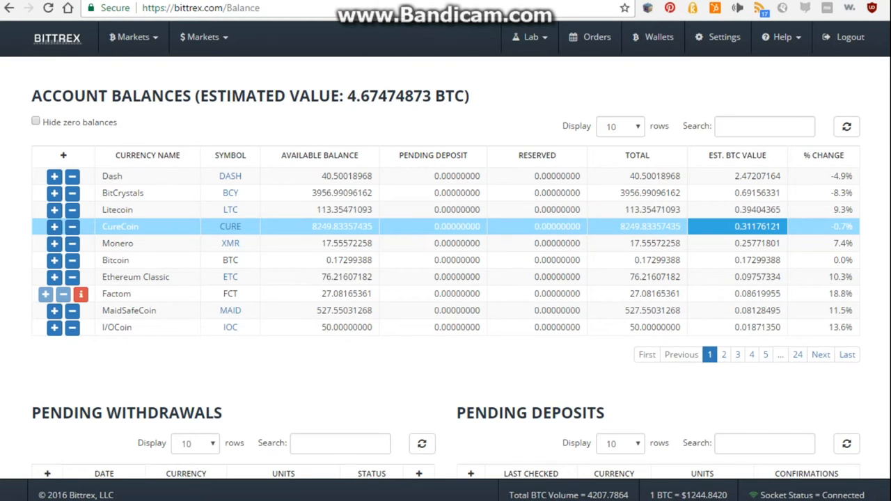
{"action": "left_click", "coordinate": [134, 37]}
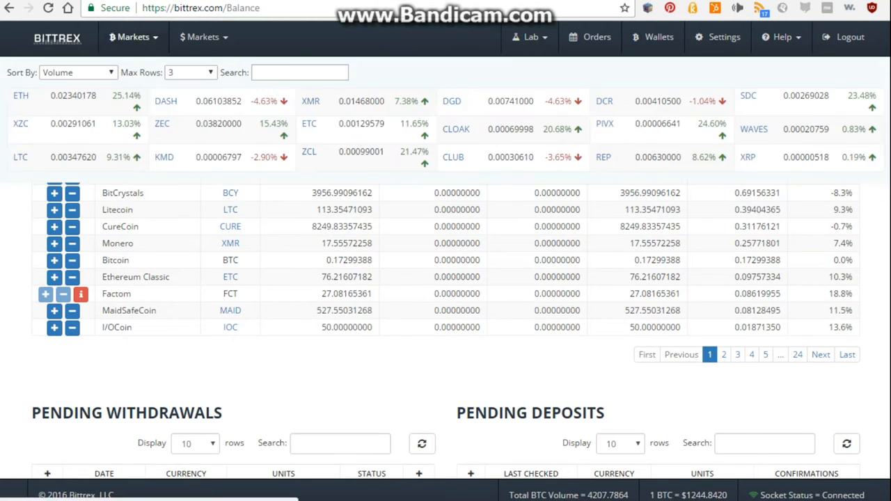
{"action": "type", "text": "cure"}
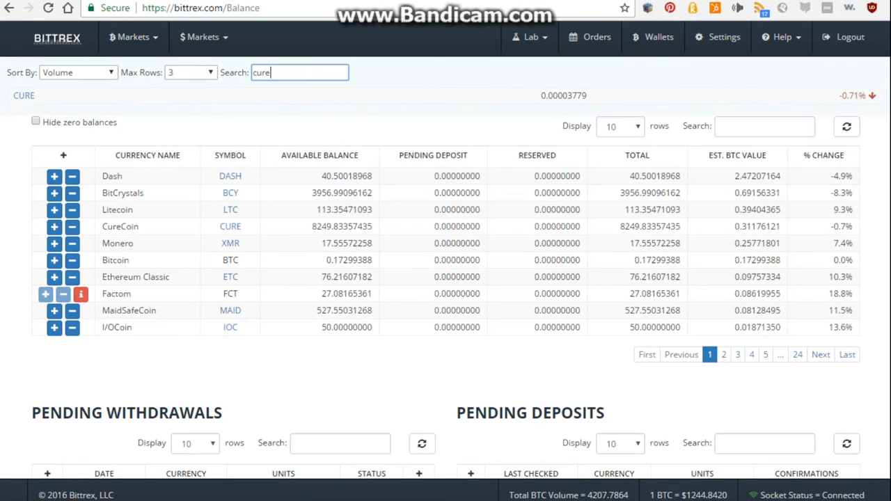
{"action": "left_click", "coordinate": [24, 95]}
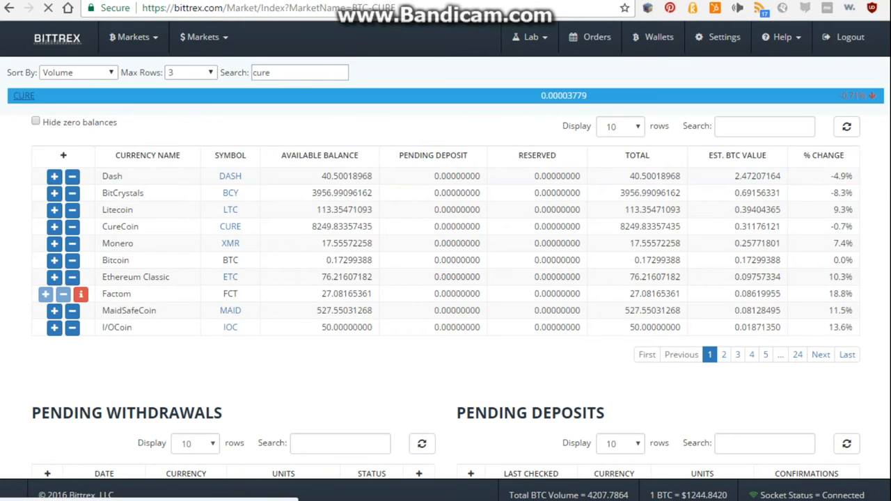
Fill the buy form for 16.65972652 CURE at the 0.00003874 BTC lowest ask.
{"action": "left_click", "coordinate": [24, 95]}
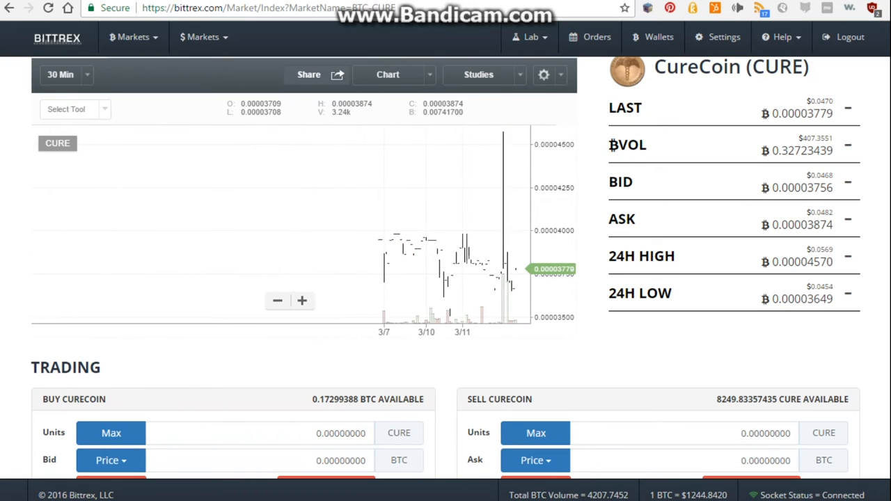
{"action": "scroll", "scroll_direction": "down", "scroll_amount": 3}
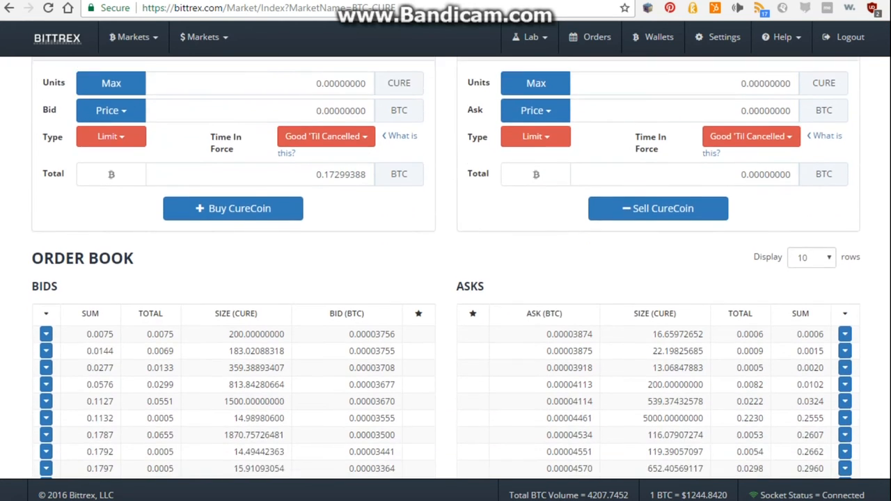
{"action": "scroll", "scroll_direction": "down", "scroll_amount": 3}
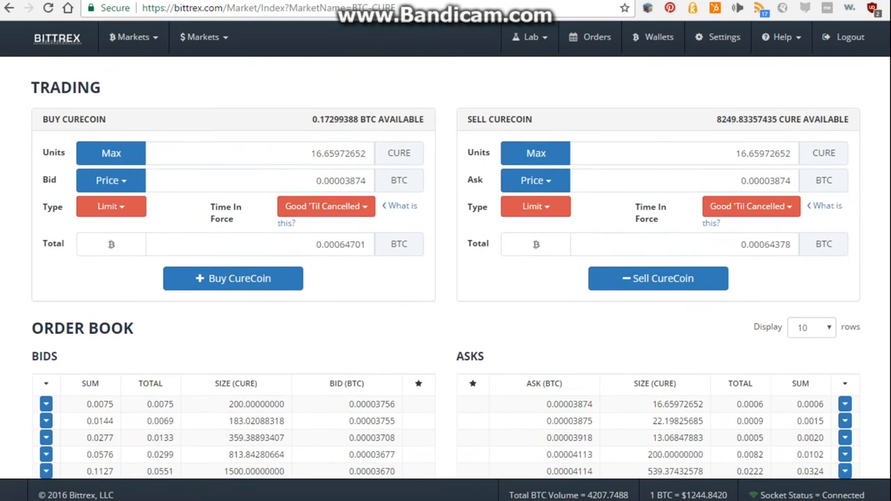
{"action": "left_click", "coordinate": [110, 153]}
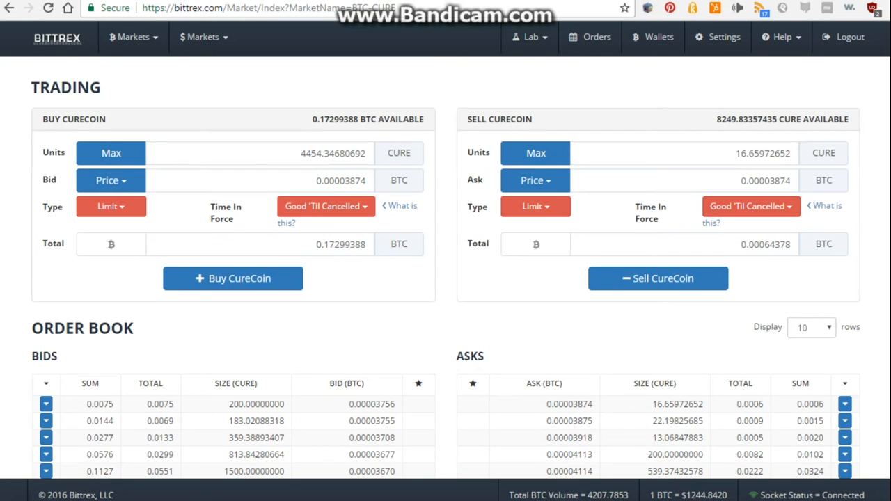
{"action": "scroll", "scroll_direction": "down", "scroll_amount": 3}
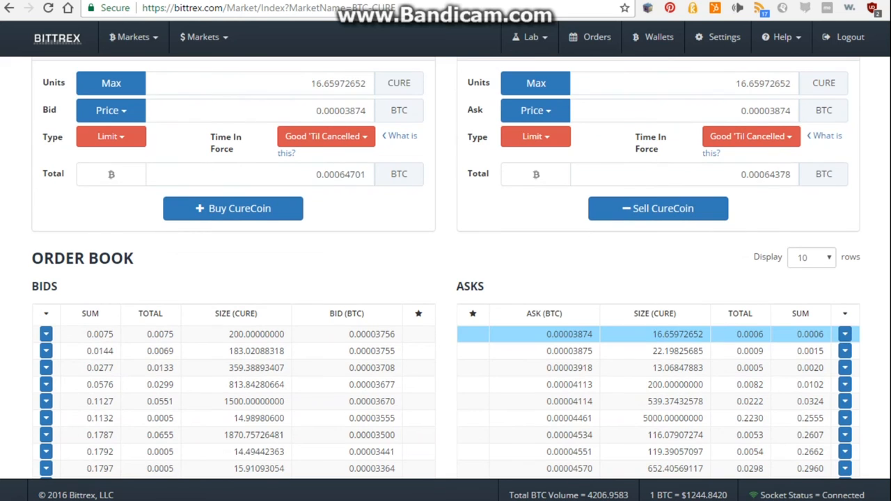
Submit and confirm the limit buy of 16.65972652 CURE at 0.00003874 BTC.
{"action": "left_click", "coordinate": [232, 208]}
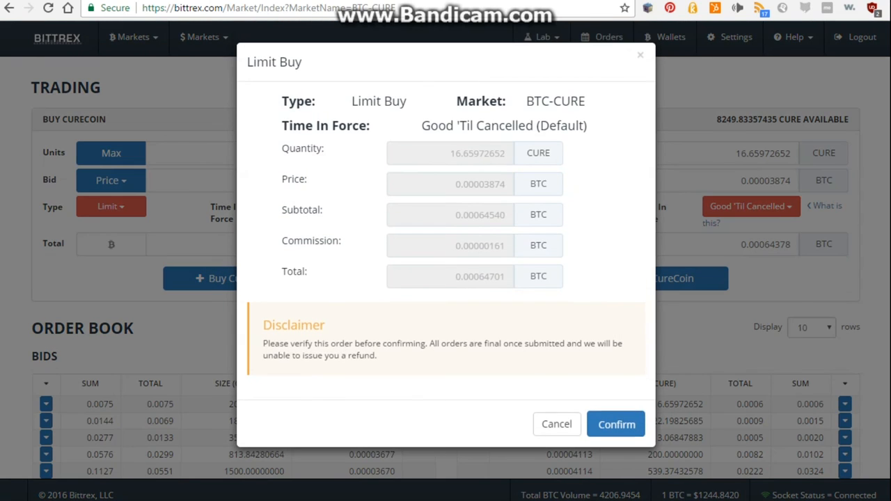
{"action": "left_click", "coordinate": [615, 424]}
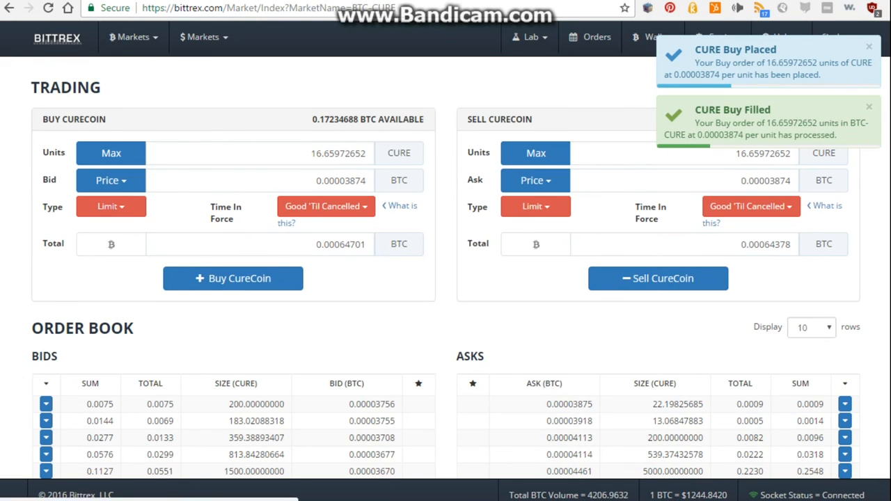
{"action": "scroll", "scroll_direction": "down", "scroll_amount": 3}
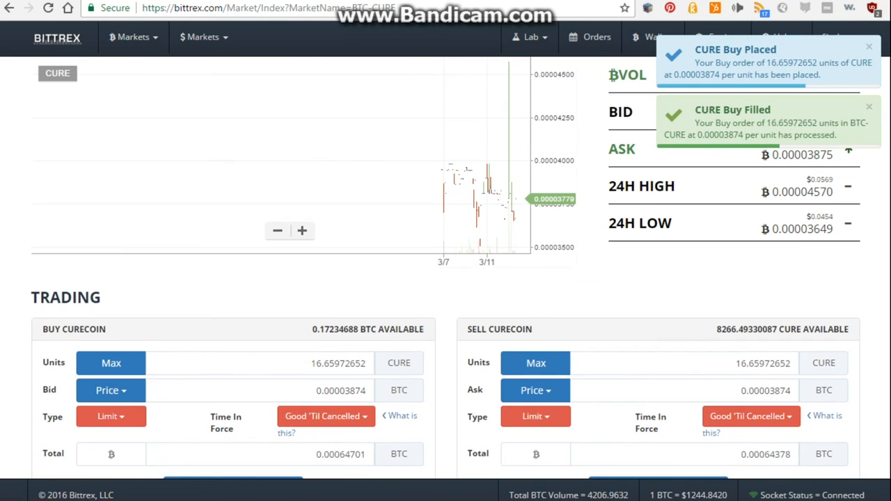